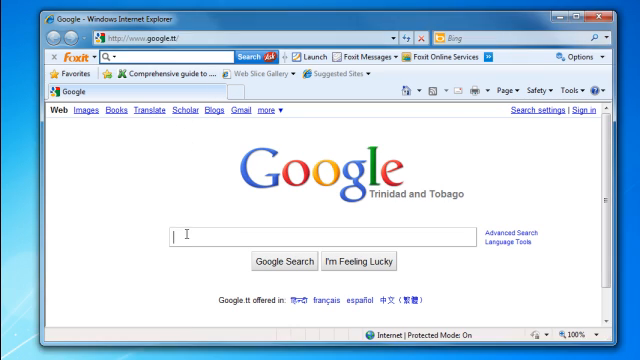
Search for XAMPP and reach the XAMPP for Windows 1.7.3 download section on apachefriends.org
{"action": "type", "text": "xa"}
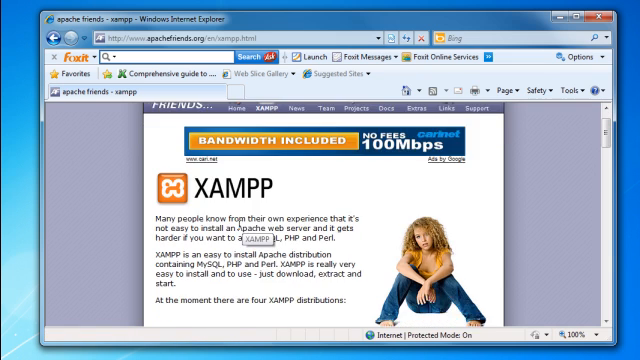
{"action": "scroll", "scroll_direction": "down", "scroll_amount": 3}
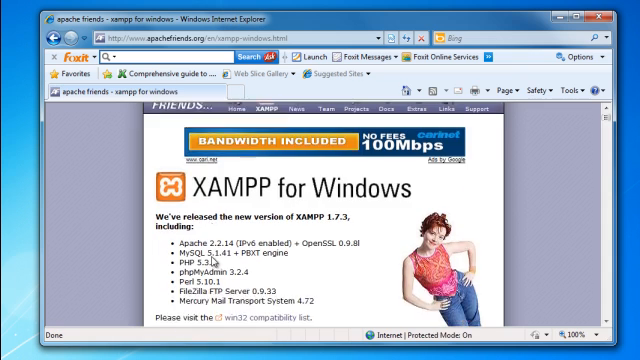
{"action": "scroll", "scroll_direction": "down", "scroll_amount": 3}
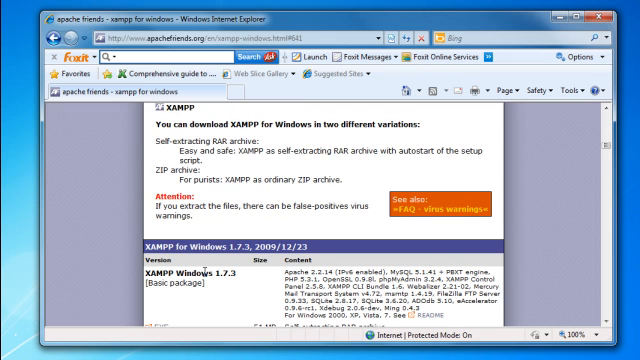
{"action": "scroll", "scroll_direction": "down", "scroll_amount": 3}
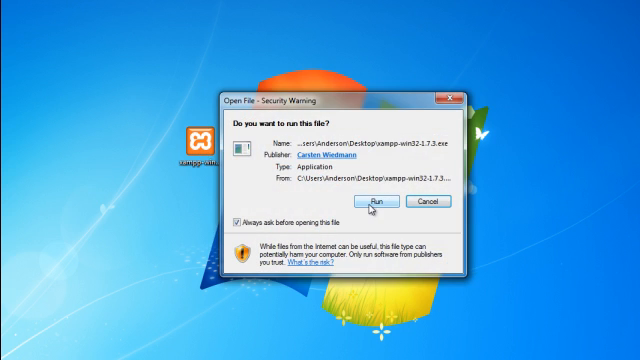
Allow the downloaded XAMPP 1.7.3 package to run and extract it into C:\
{"action": "left_click", "coordinate": [392, 202]}
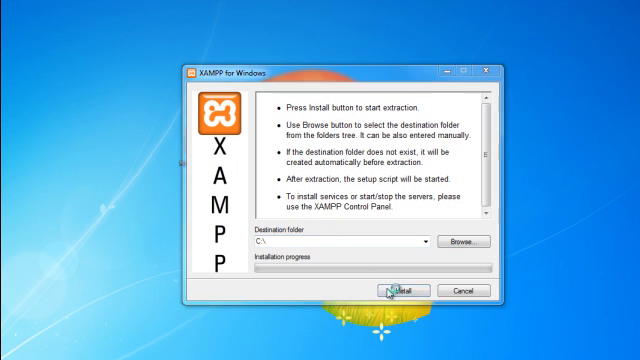
{"action": "left_click", "coordinate": [400, 290]}
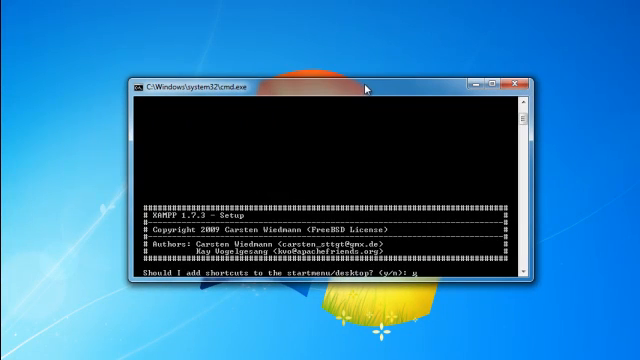
Answer y to desktop shortcuts, n to portable install, accept the path and timezone messages, then exit with x
{"action": "type", "text": "y"}
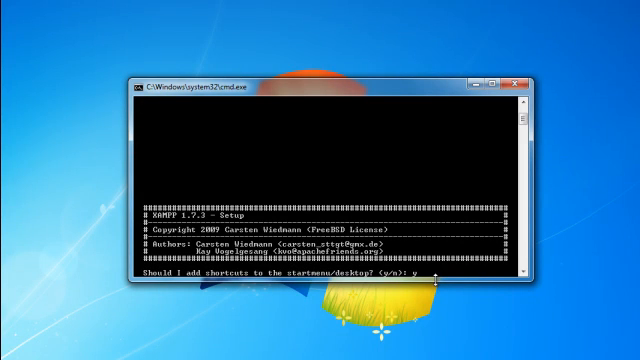
{"action": "mouse_move", "coordinate": [440, 262]}
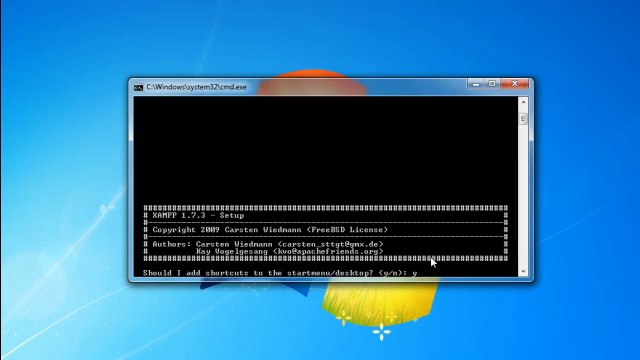
{"action": "key", "text": "Return"}
{"action": "type", "text": "y"}
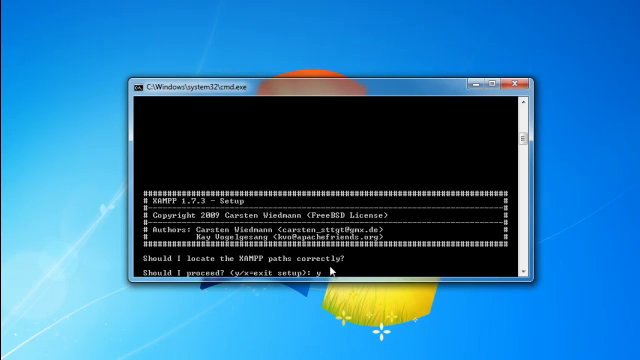
{"action": "mouse_move", "coordinate": [358, 274]}
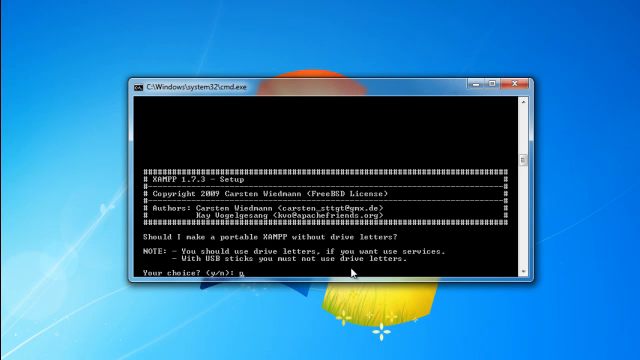
{"action": "type", "text": "n"}
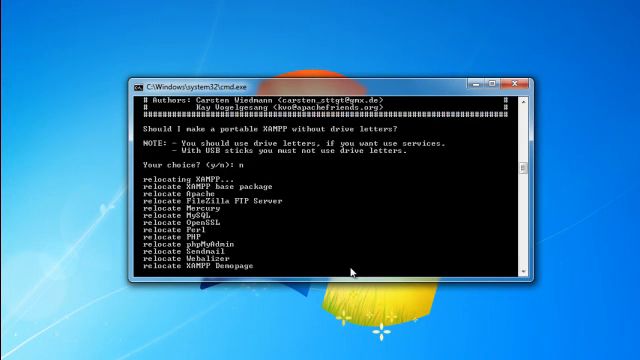
{"action": "key", "text": "Return"}
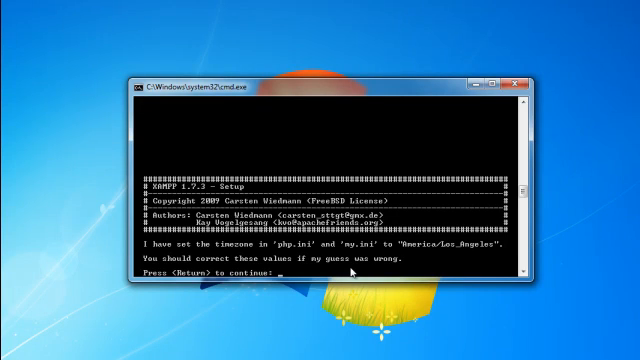
{"action": "key", "text": "Return"}
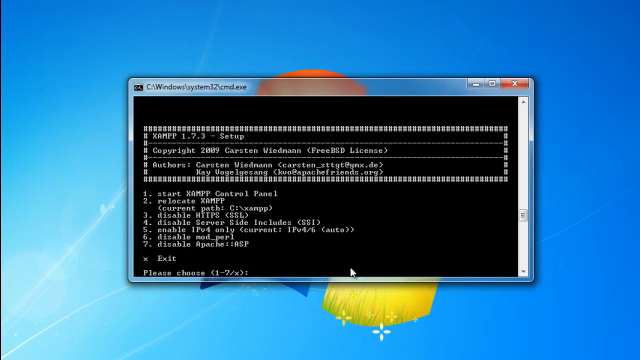
{"action": "type", "text": "x"}
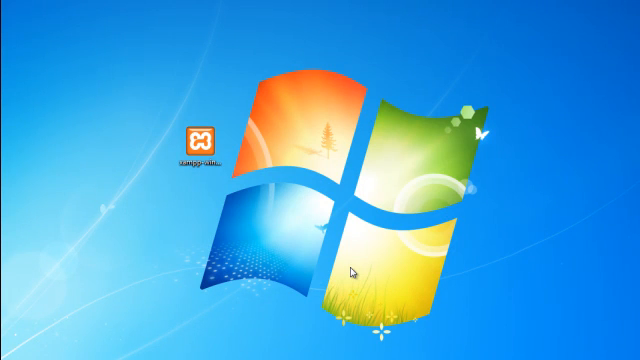
{"action": "mouse_move", "coordinate": [284, 236]}
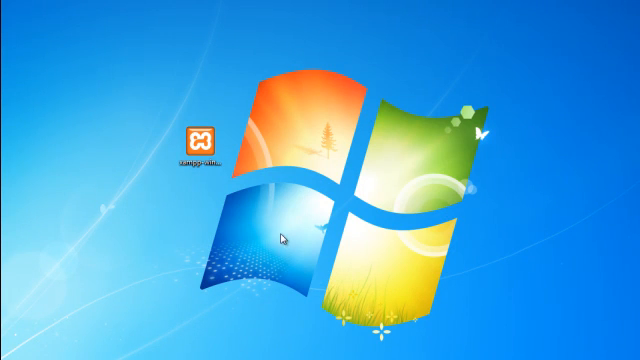
Open the Computer window from the Start menu to browse the drives
{"action": "left_click", "coordinate": [196, 140]}
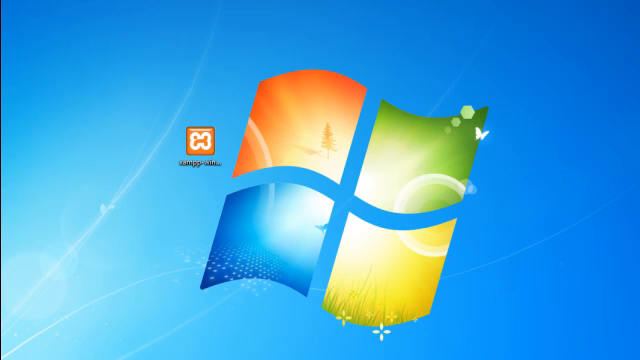
{"action": "left_click", "coordinate": [204, 140]}
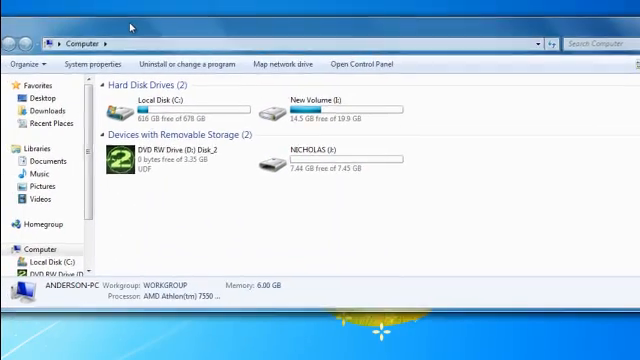
Create a folder named mysite inside C:\xampp\htdocs and go into it
{"action": "left_click", "coordinate": [140, 108]}
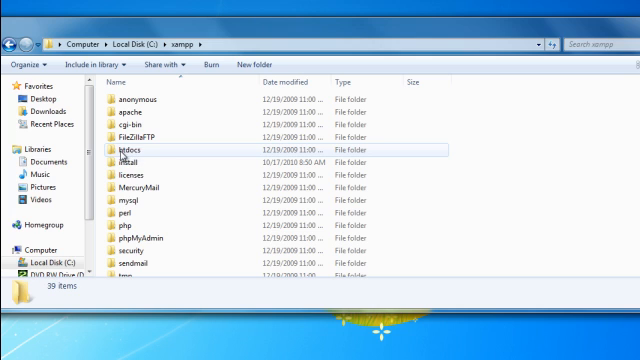
{"action": "mouse_move", "coordinate": [128, 146]}
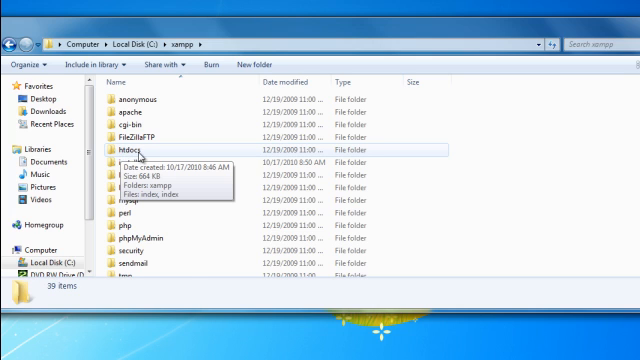
{"action": "double_click", "coordinate": [140, 148]}
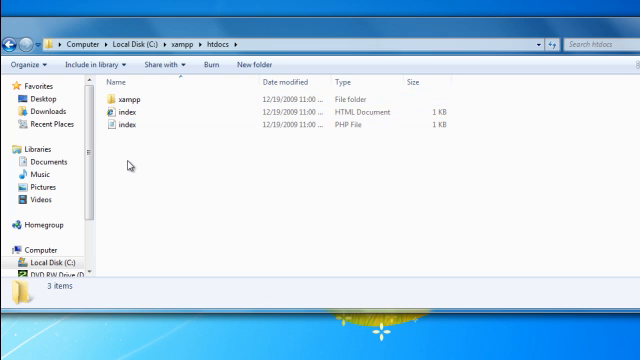
{"action": "mouse_move", "coordinate": [132, 160]}
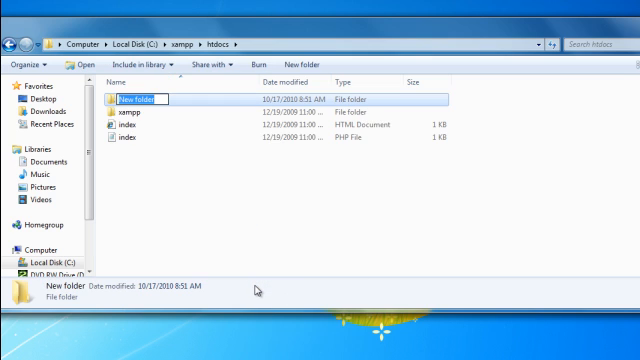
{"action": "type", "text": "mysite"}
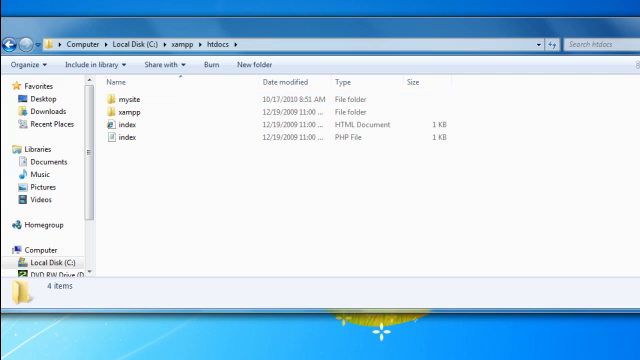
{"action": "double_click", "coordinate": [130, 96]}
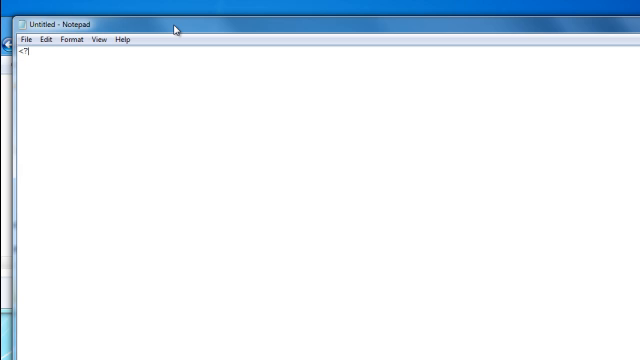
Write the PHP script line echoing 'this is php !' in Notepad
{"action": "type", "text": "php"}
{"action": "type", "text": "echo '"}
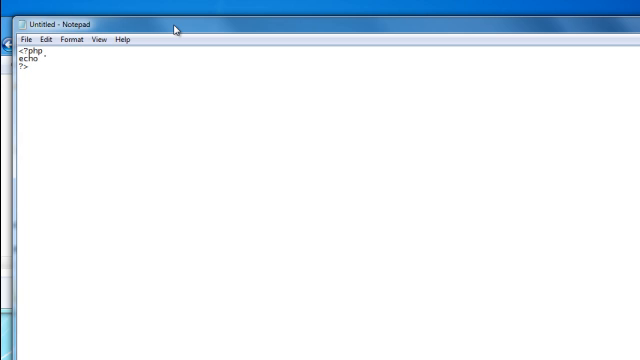
{"action": "type", "text": "this"}
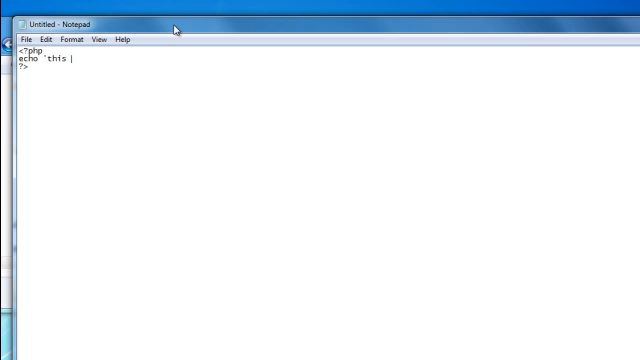
{"action": "type", "text": "is php"}
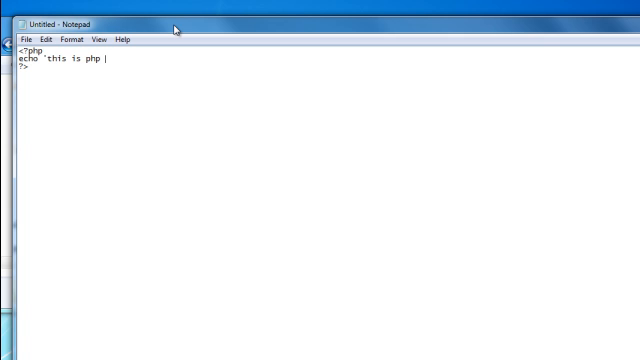
{"action": "type", "text": "!'"}
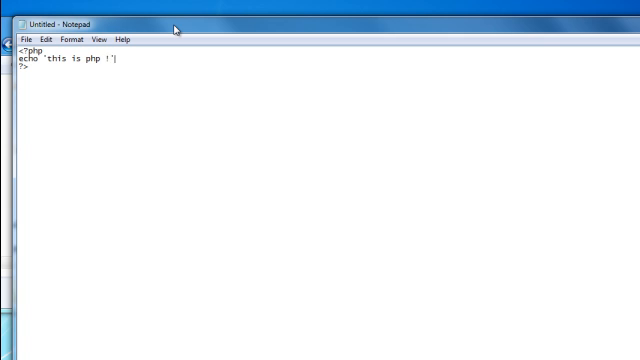
{"action": "type", "text": ";"}
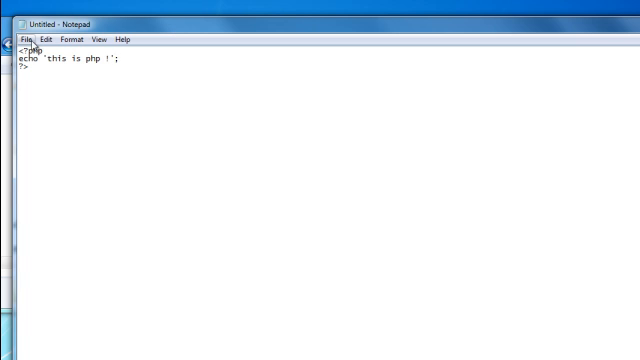
Save the script as index.php in C:\xampp\htdocs\mysite
{"action": "left_click", "coordinate": [12, 40]}
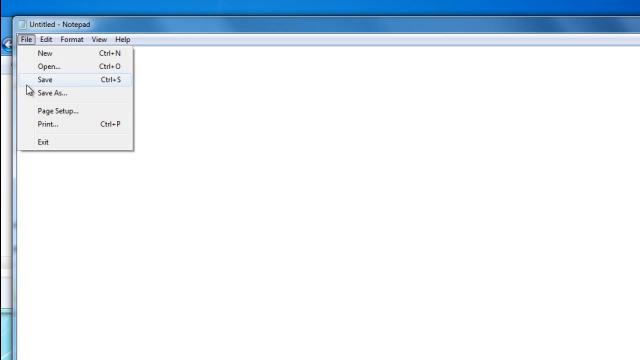
{"action": "left_click", "coordinate": [46, 92]}
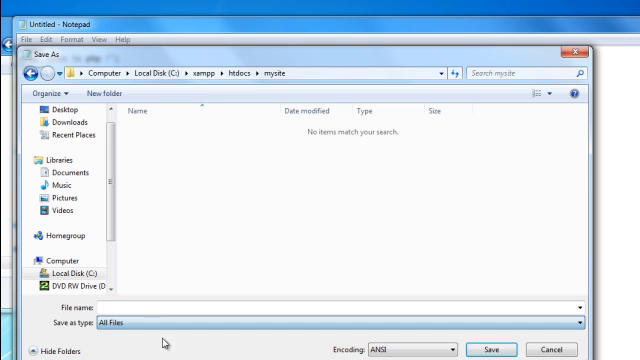
{"action": "type", "text": "index.php"}
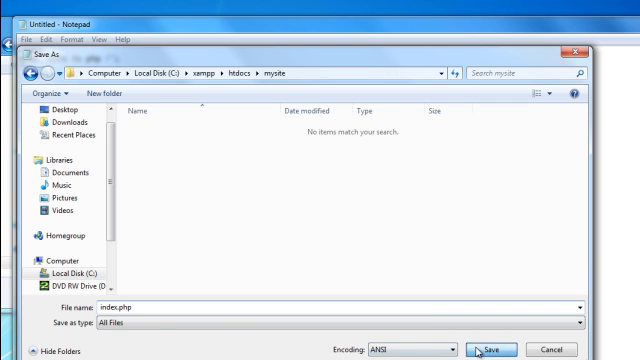
{"action": "left_click", "coordinate": [484, 348]}
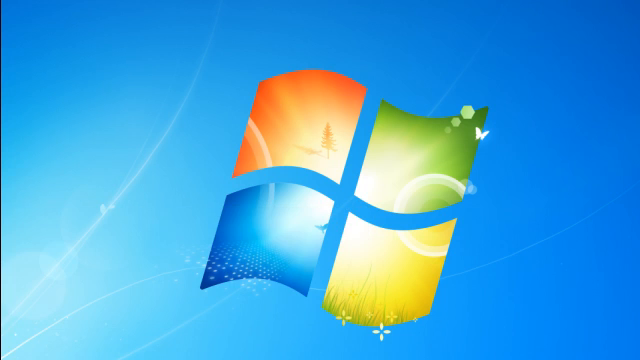
{"action": "mouse_move", "coordinate": [256, 184]}
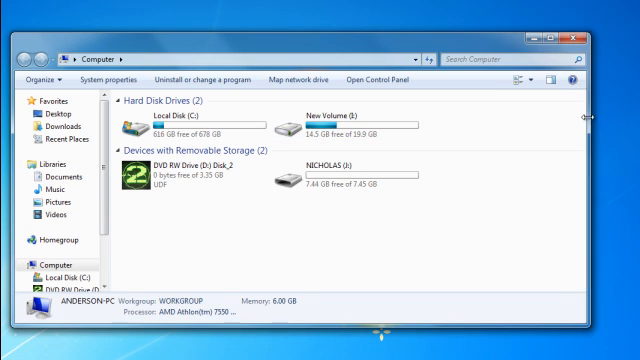
Browse Local Disk (C:) to reach the xampp folder
{"action": "left_click", "coordinate": [150, 124]}
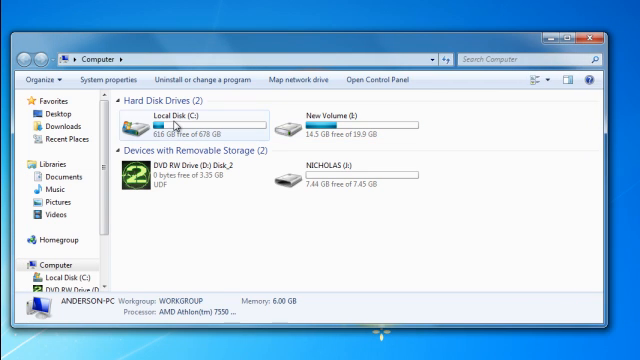
{"action": "double_click", "coordinate": [160, 124]}
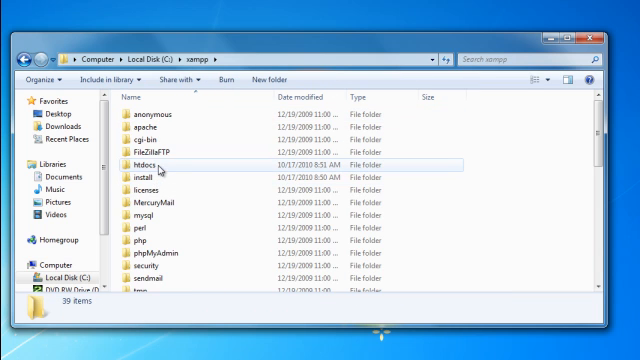
{"action": "scroll", "scroll_direction": "down", "scroll_amount": 3}
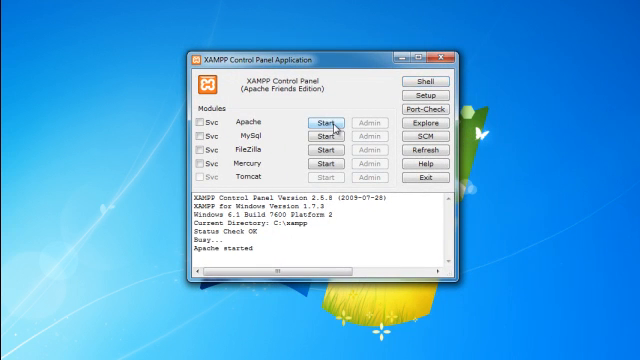
Start the Apache web server from the XAMPP Control Panel
{"action": "left_click", "coordinate": [326, 124]}
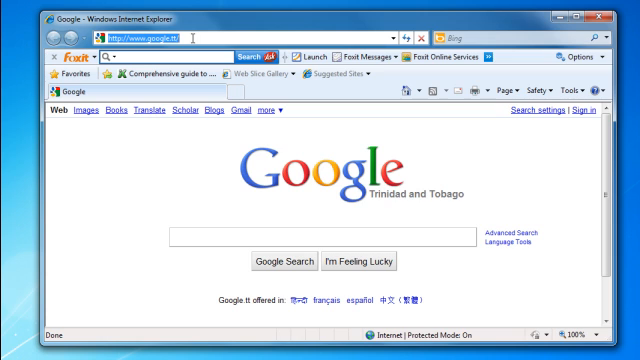
{"action": "left_click", "coordinate": [150, 34]}
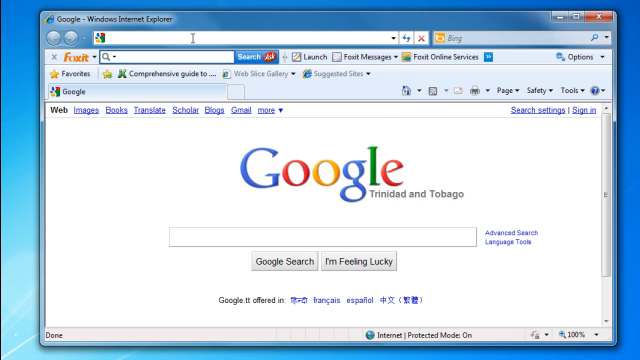
{"action": "type", "text": "local"}
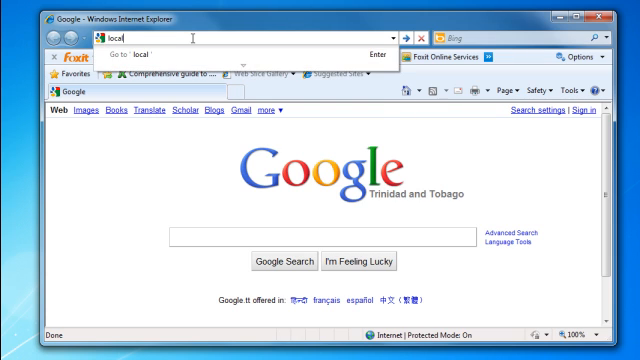
{"action": "type", "text": "host"}
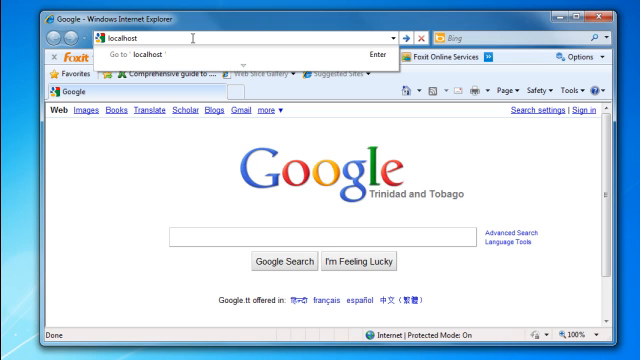
{"action": "type", "text": "/"}
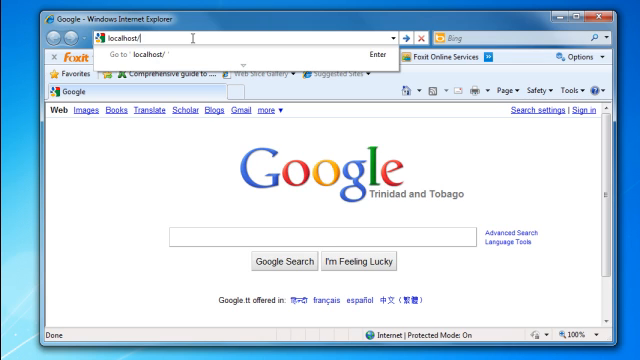
{"action": "type", "text": "m"}
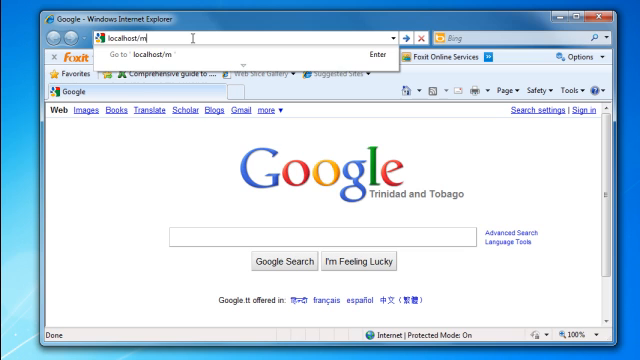
{"action": "type", "text": "http://localhost/mysite/"}
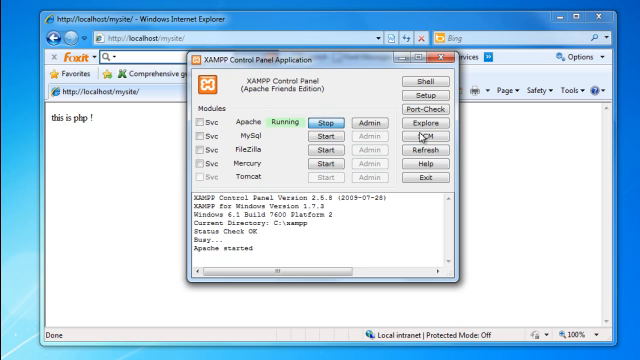
{"action": "mouse_move", "coordinate": [366, 68]}
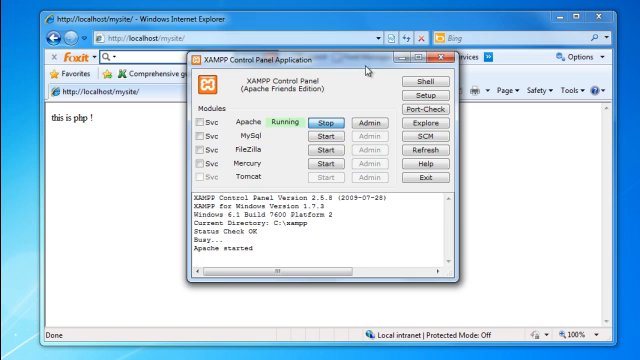
Stop Apache and start it again so localhost serves the XAMPP welcome page
{"action": "left_click", "coordinate": [322, 120]}
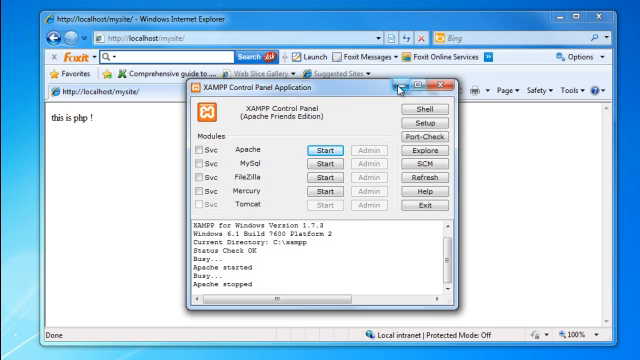
{"action": "left_click", "coordinate": [430, 88]}
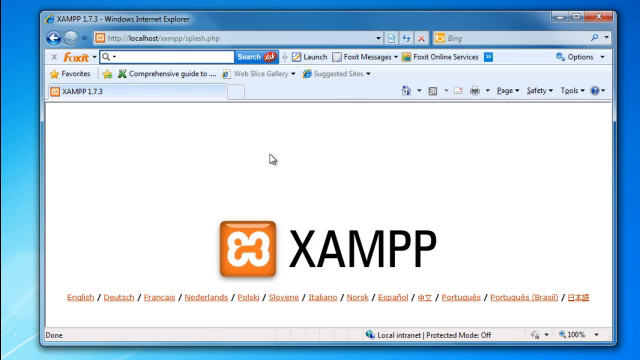
{"action": "mouse_move", "coordinate": [536, 152]}
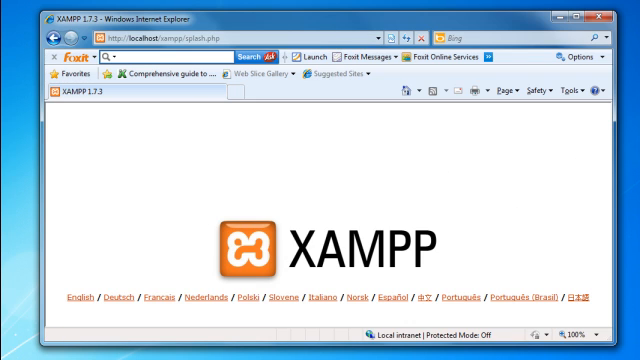
{"action": "mouse_move", "coordinate": [316, 258]}
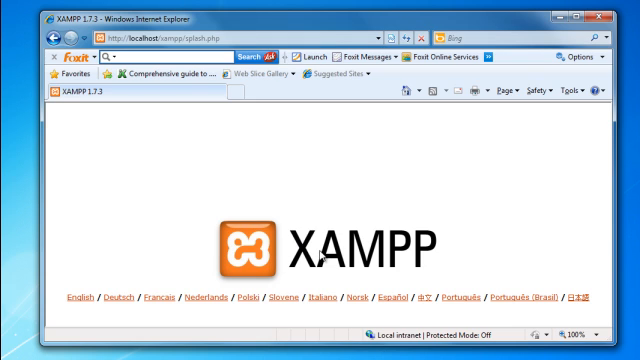
{"action": "mouse_move", "coordinate": [304, 270]}
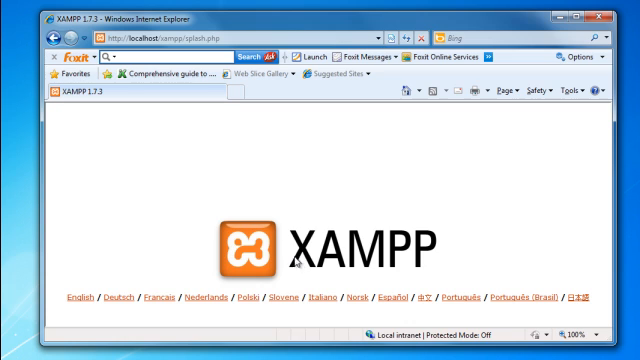
{"action": "mouse_move", "coordinate": [258, 248]}
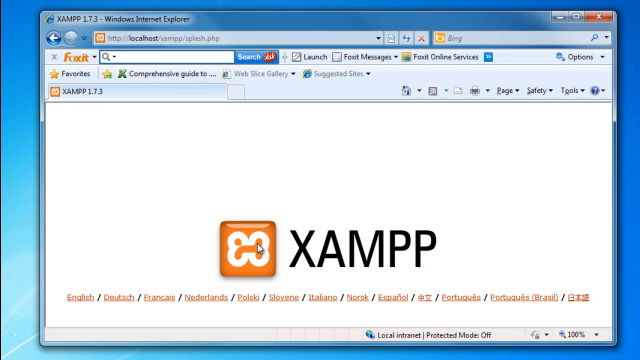
{"action": "mouse_move", "coordinate": [288, 252]}
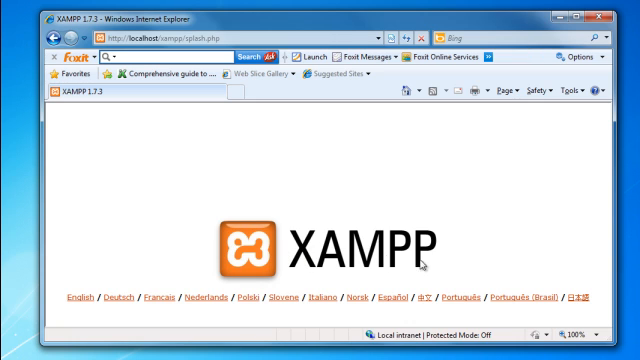
{"action": "mouse_move", "coordinate": [422, 264]}
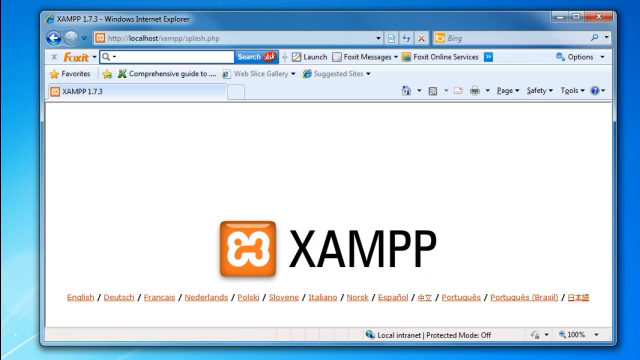